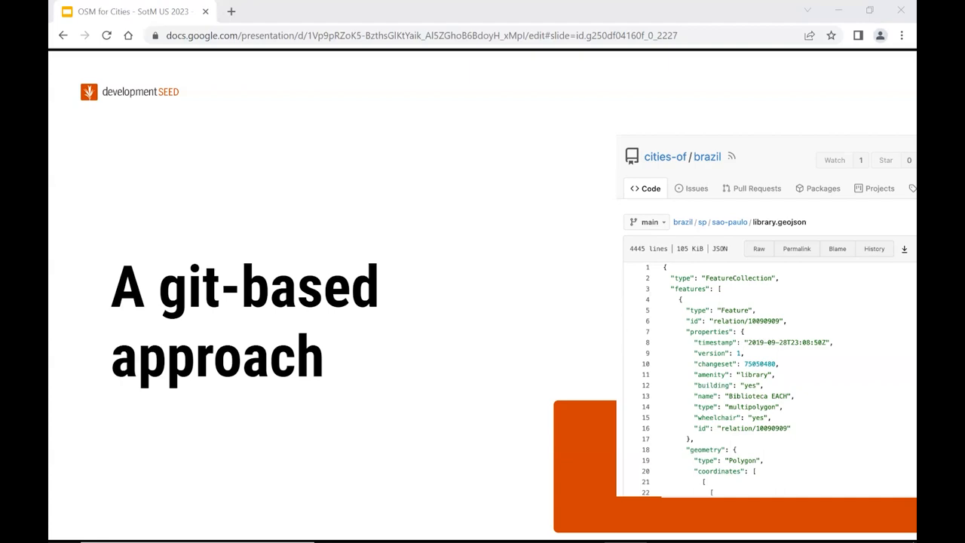
Advance past the git-based approach and extraction process slides to the Cloud-based infrastructure slide.
{"action": "key", "text": "Right"}
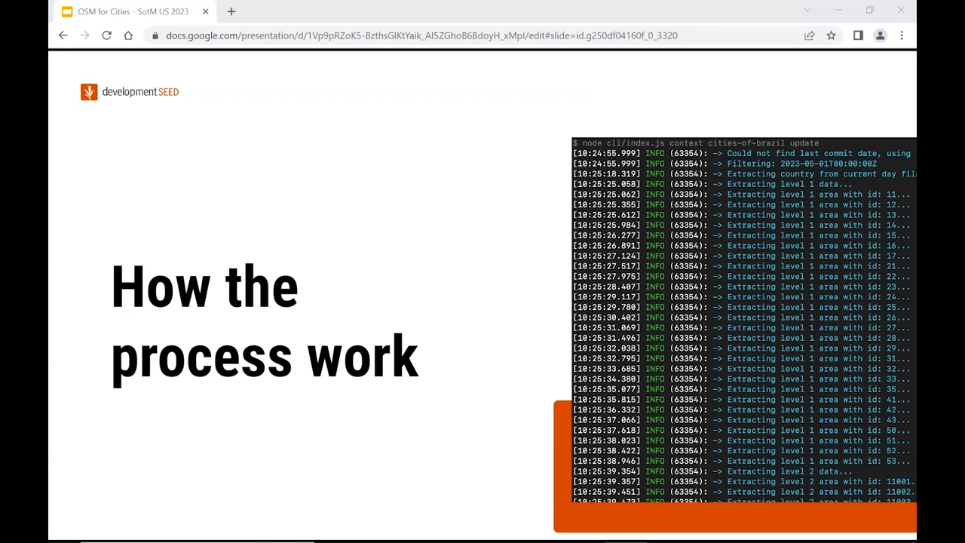
{"action": "key", "text": "Right"}
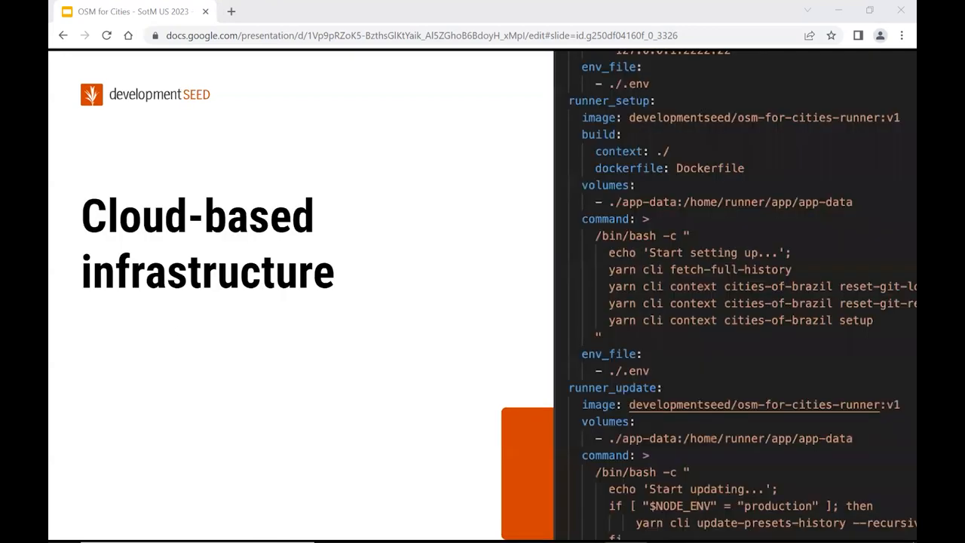